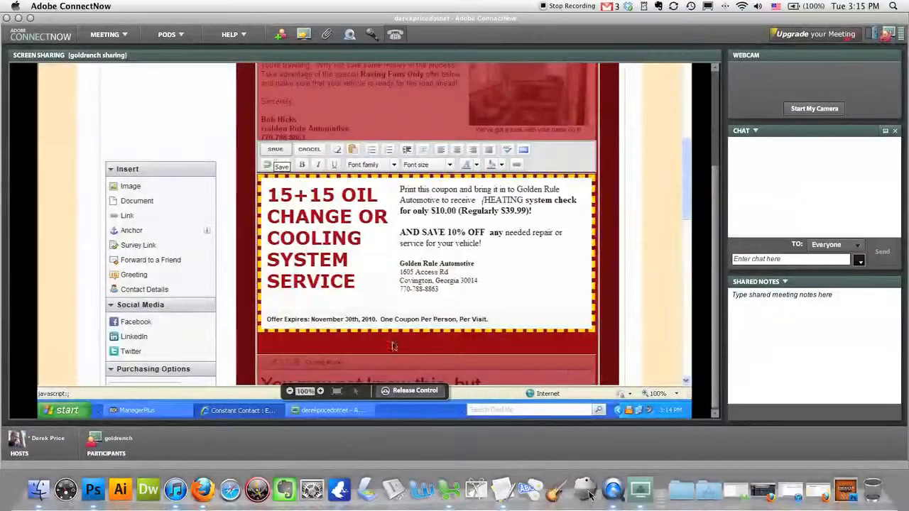
{"action": "mouse_move", "coordinate": [330, 324]}
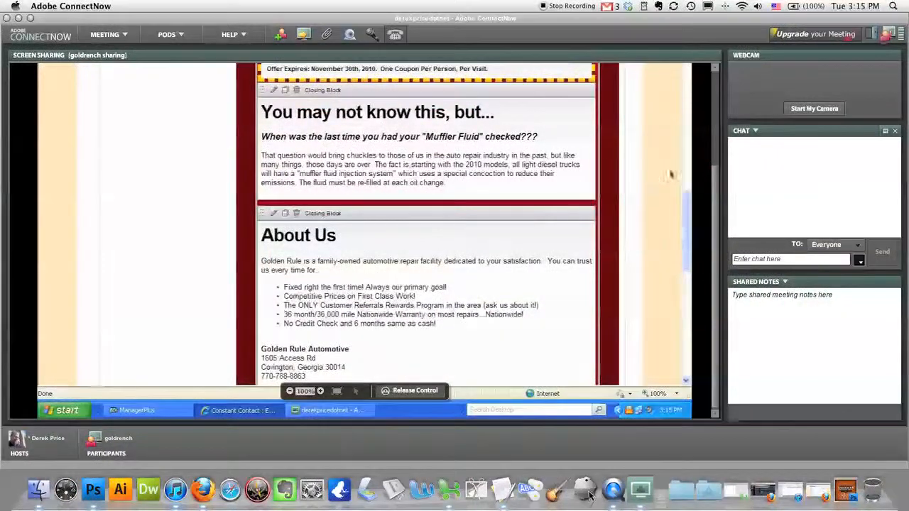
{"action": "mouse_move", "coordinate": [687, 173]}
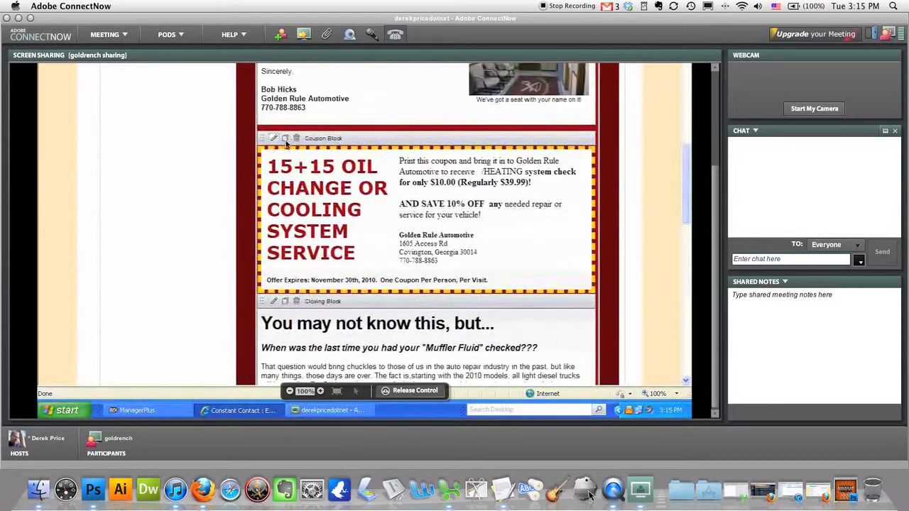
{"action": "mouse_move", "coordinate": [287, 139]}
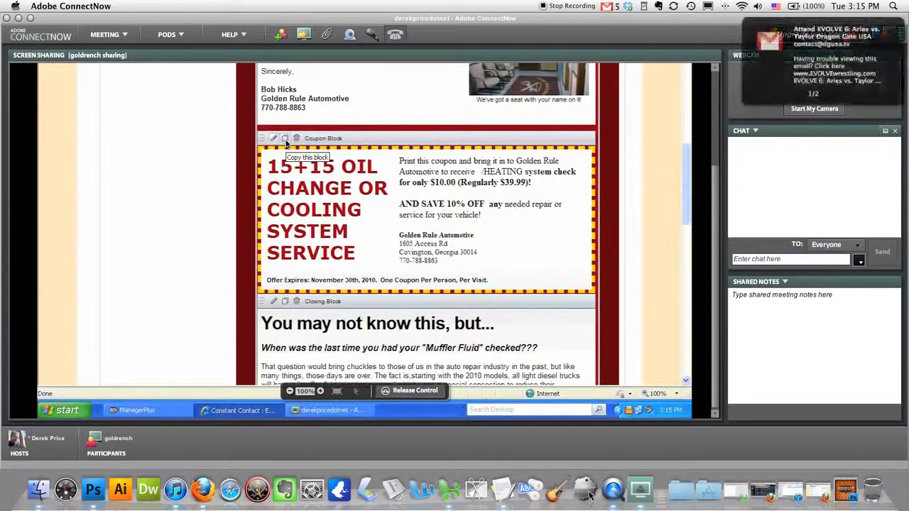
- Scroll down to the oil change Coupon Block to duplicate it
{"action": "scroll", "scroll_direction": "down", "scroll_amount": 3}
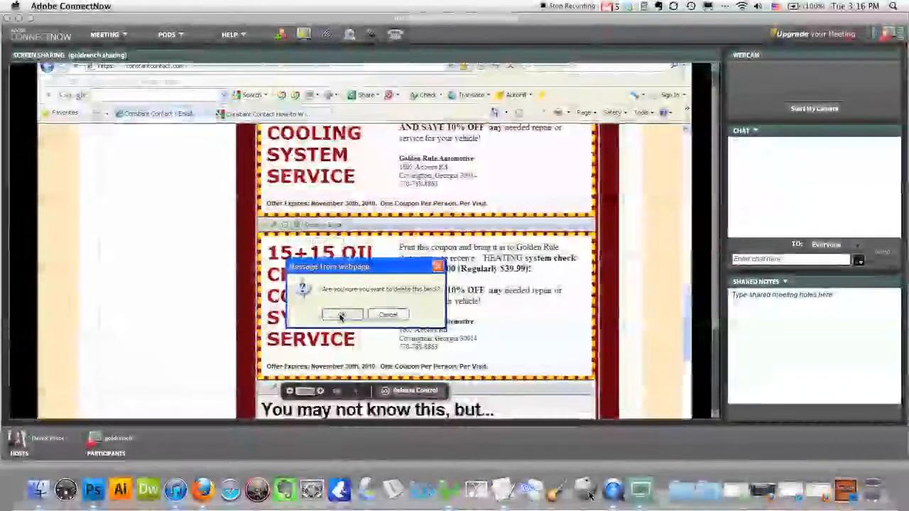
- Confirm deleting the duplicate coupon, leaving one coupon after the greeting
{"action": "left_click", "coordinate": [340, 315]}
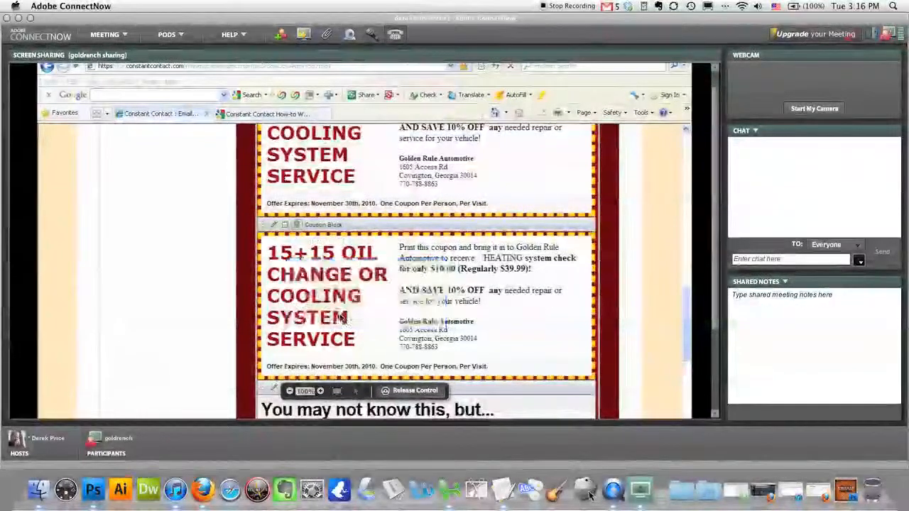
{"action": "scroll", "scroll_direction": "down", "scroll_amount": 3}
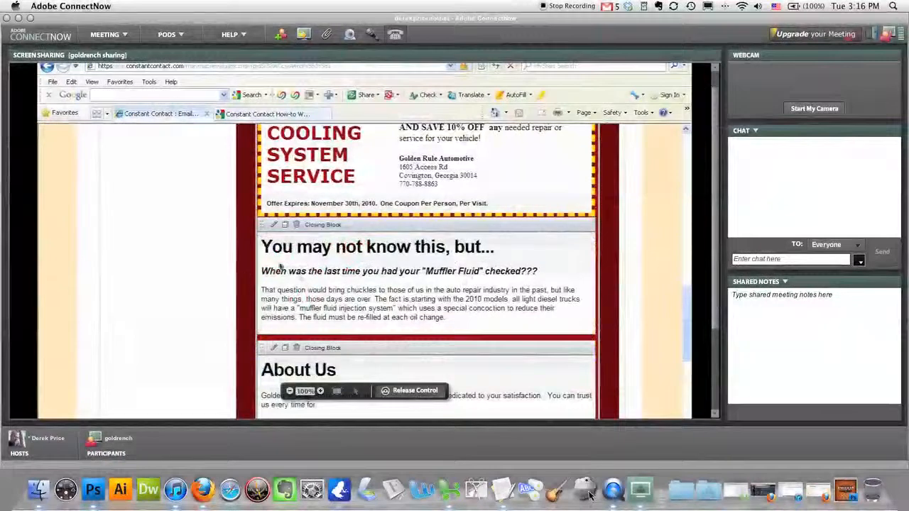
{"action": "scroll", "scroll_direction": "down", "scroll_amount": 3}
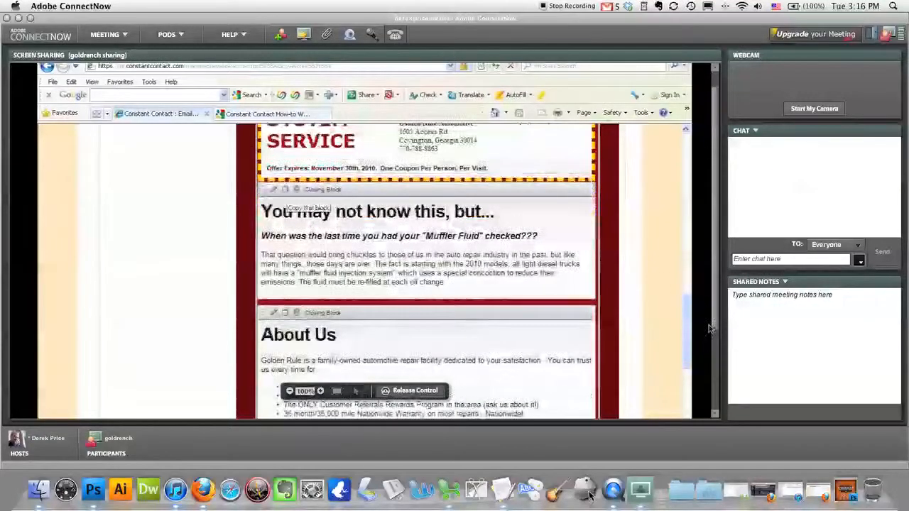
{"action": "mouse_move", "coordinate": [696, 330]}
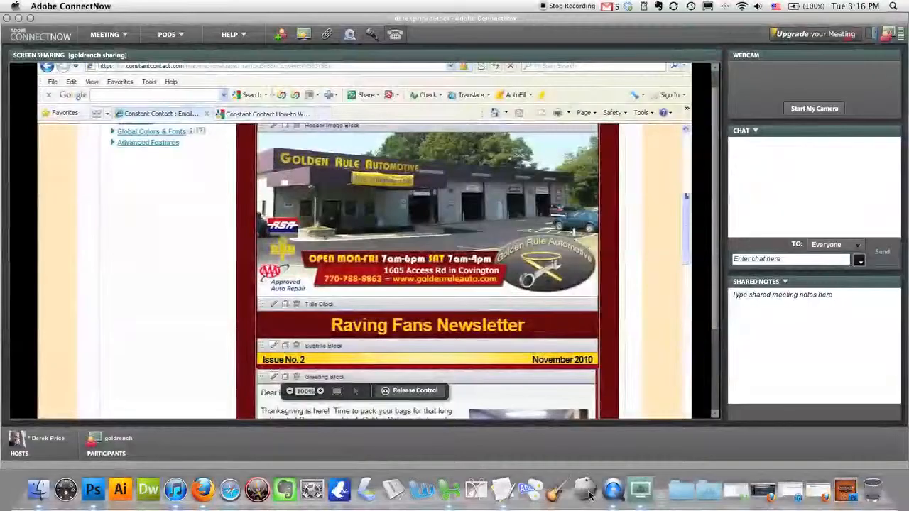
{"action": "mouse_move", "coordinate": [684, 207]}
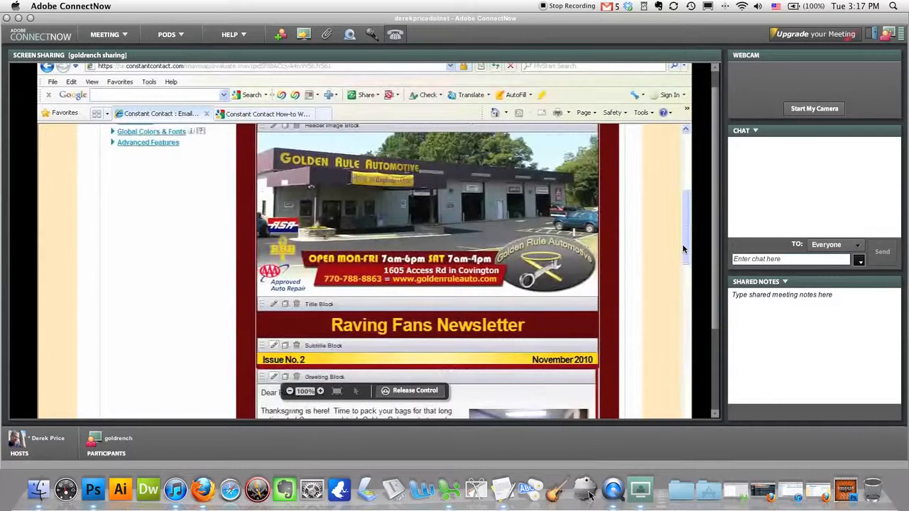
{"action": "scroll", "scroll_direction": "down", "scroll_amount": 3}
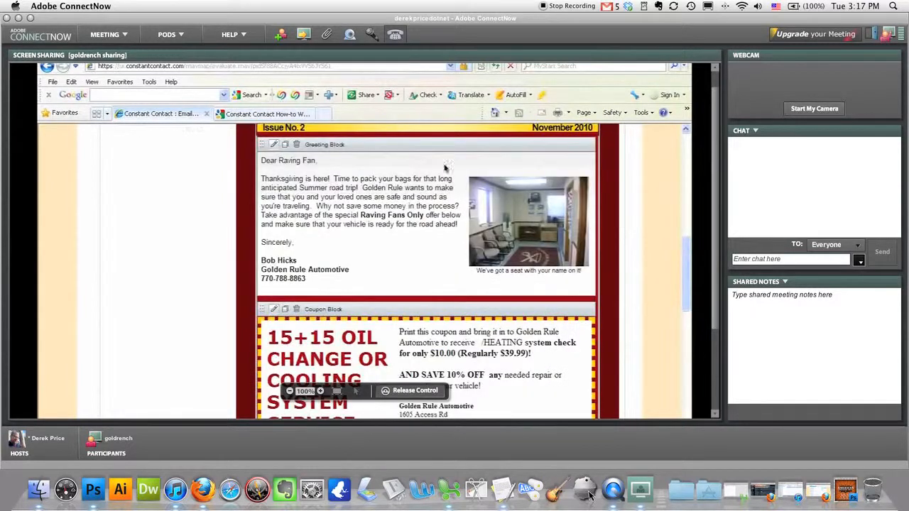
{"action": "mouse_move", "coordinate": [295, 160]}
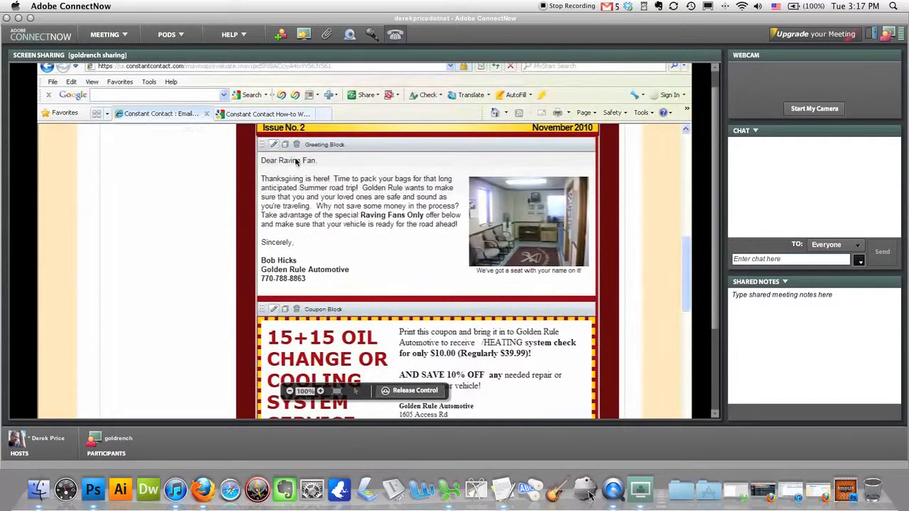
{"action": "mouse_move", "coordinate": [285, 145]}
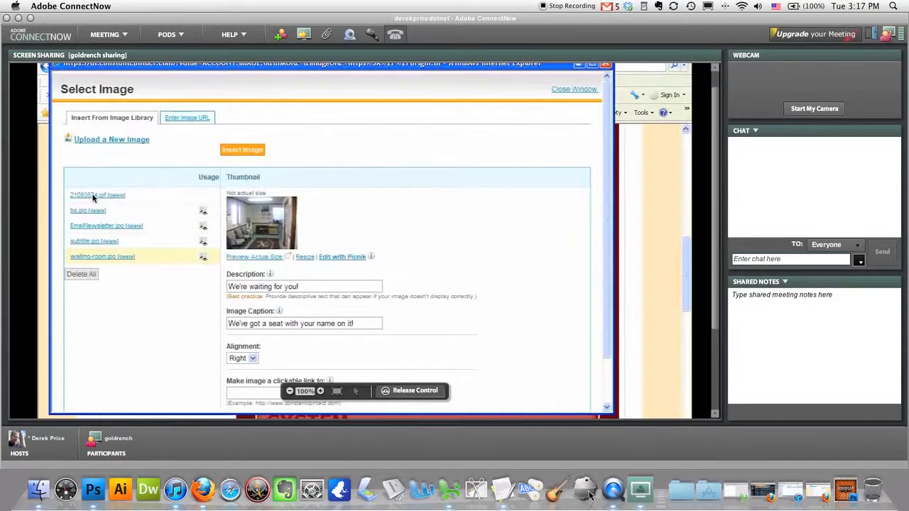
- Delete the broken-down car image from the library and pick waiting-room.jpg for the greeting
{"action": "left_click", "coordinate": [85, 196]}
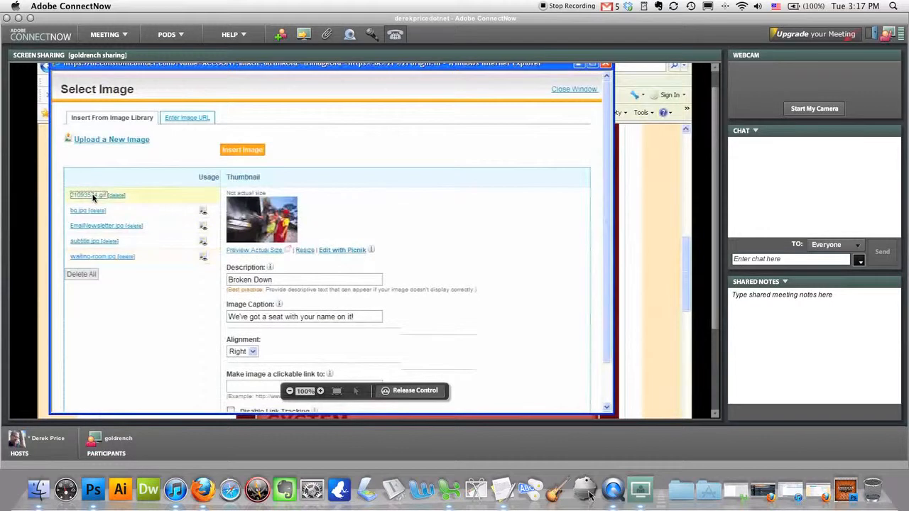
{"action": "mouse_move", "coordinate": [381, 250]}
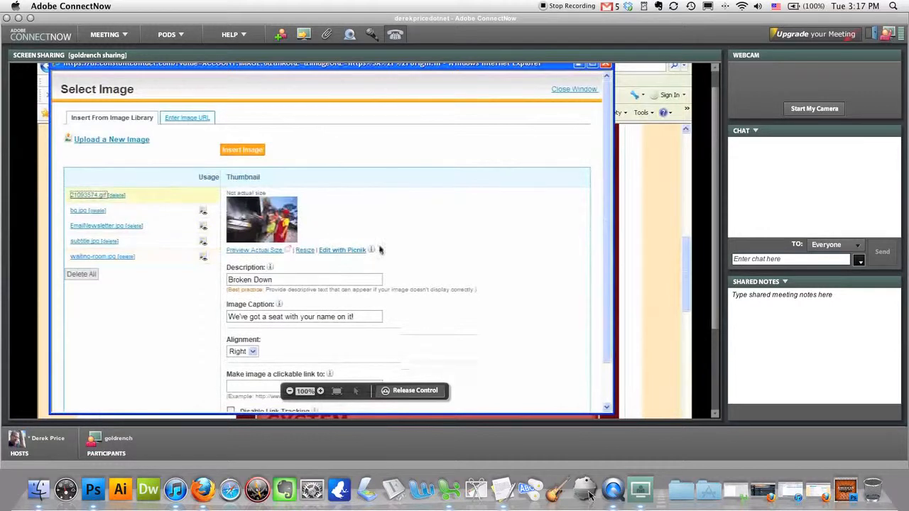
{"action": "mouse_move", "coordinate": [129, 196]}
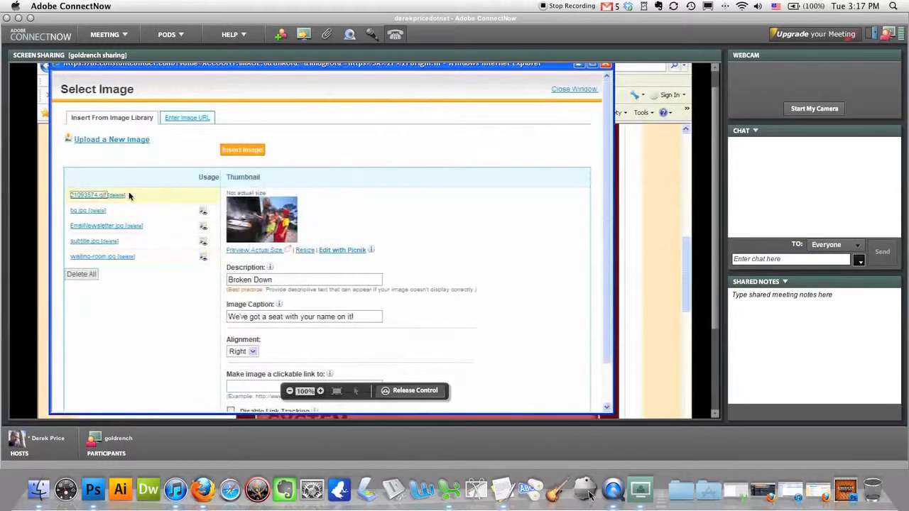
{"action": "mouse_move", "coordinate": [122, 202]}
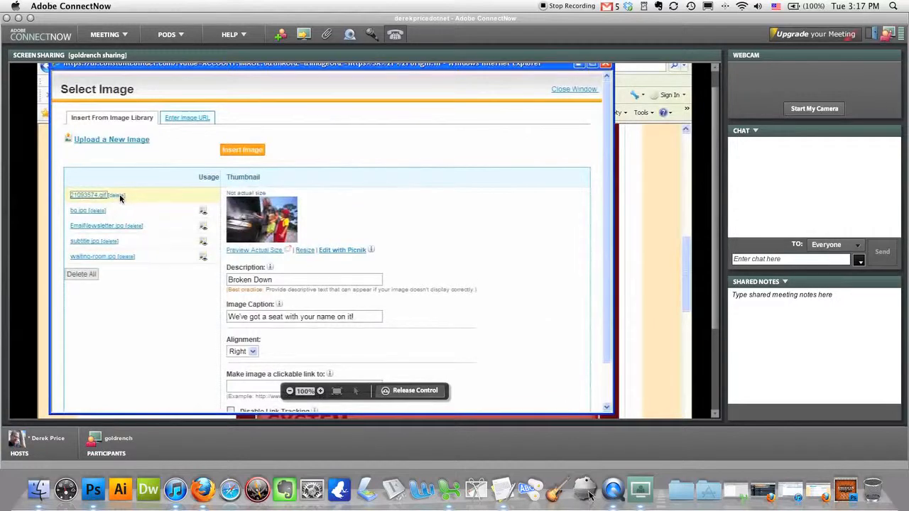
{"action": "left_click", "coordinate": [112, 196]}
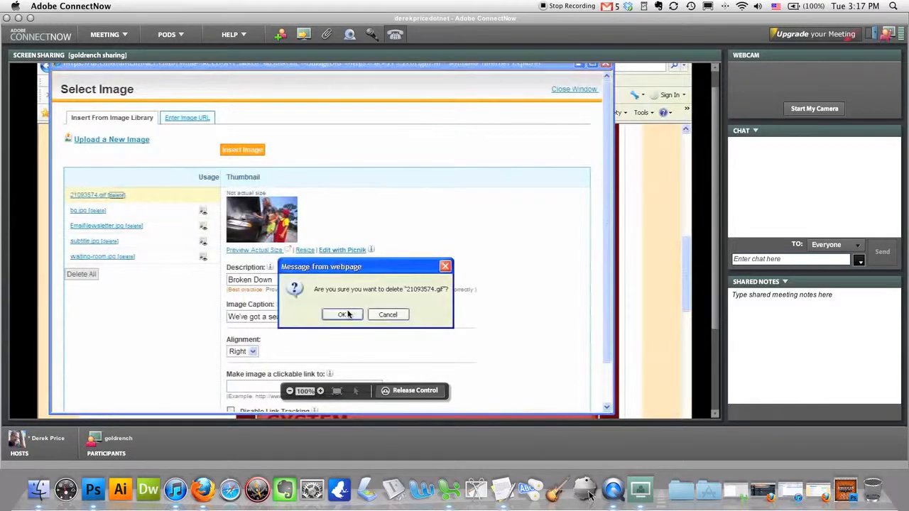
{"action": "left_click", "coordinate": [344, 315]}
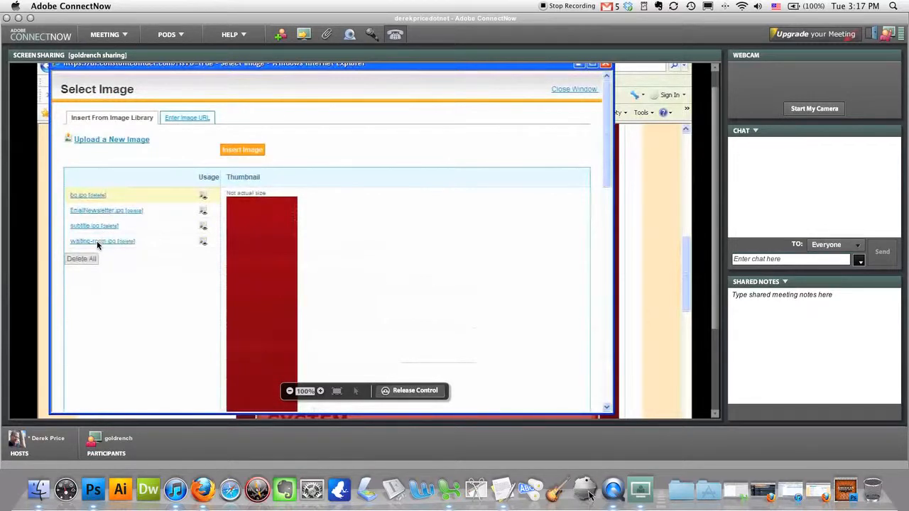
{"action": "left_click", "coordinate": [91, 242]}
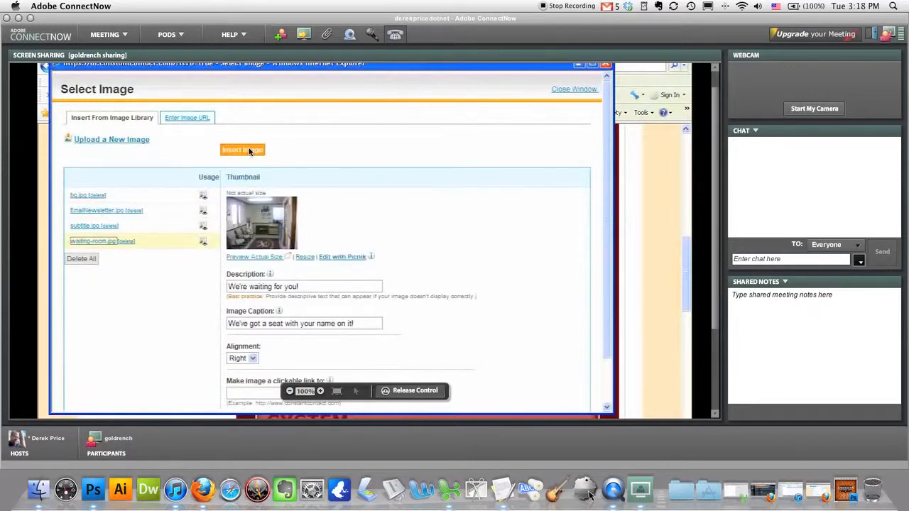
{"action": "mouse_move", "coordinate": [369, 160]}
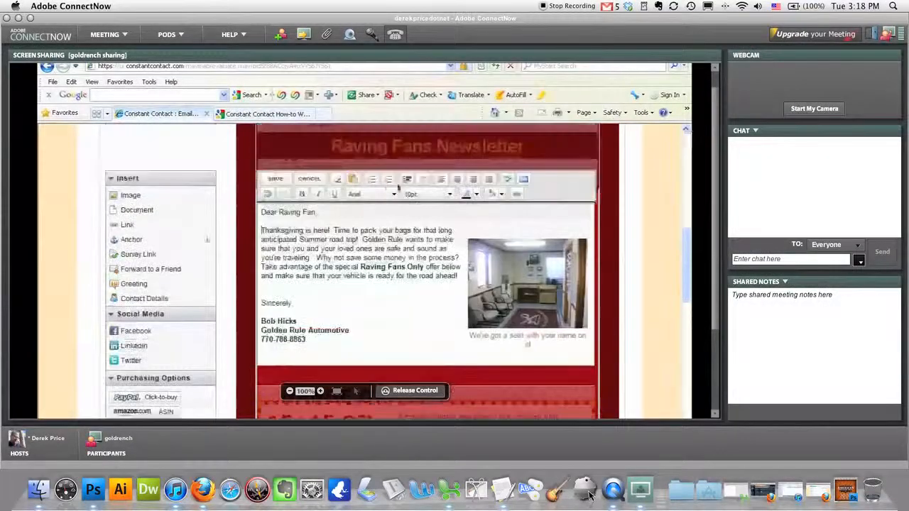
{"action": "mouse_move", "coordinate": [309, 179]}
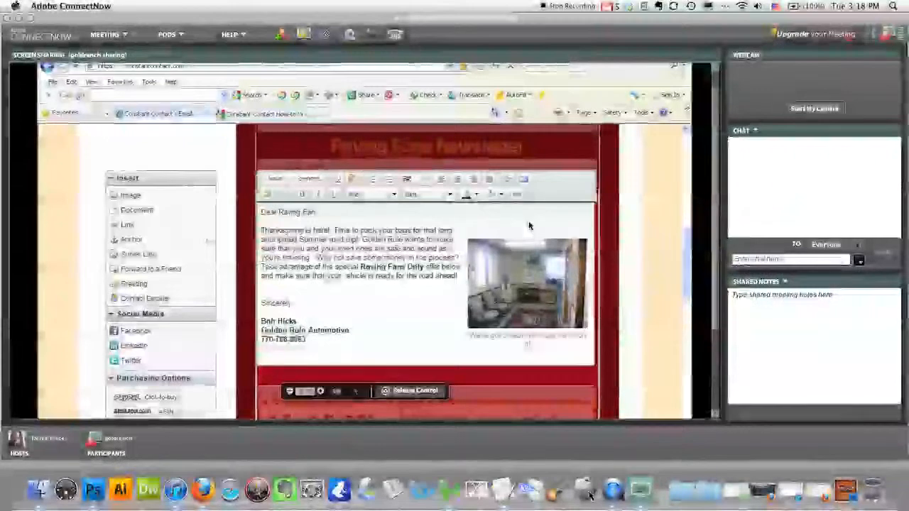
{"action": "mouse_move", "coordinate": [395, 253]}
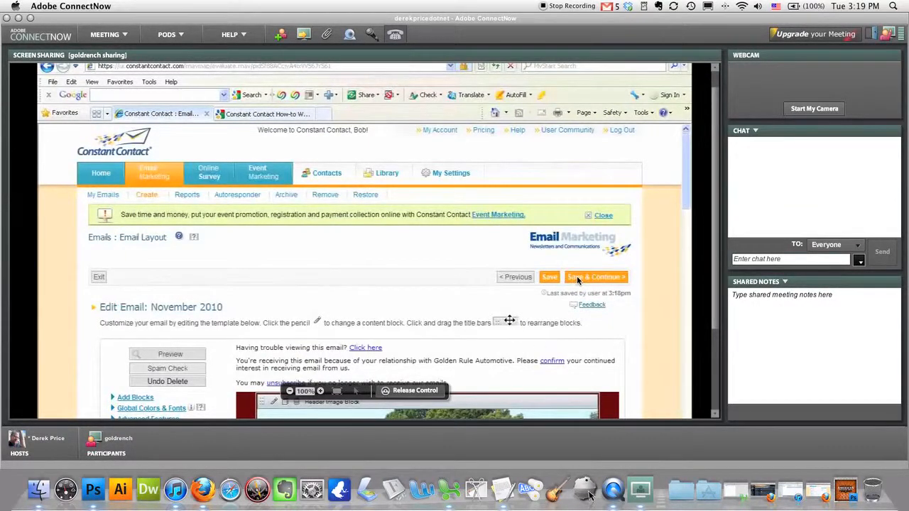
- Save & Continue to List Selection, then go back to the November 2010 email preview
{"action": "left_click", "coordinate": [595, 277]}
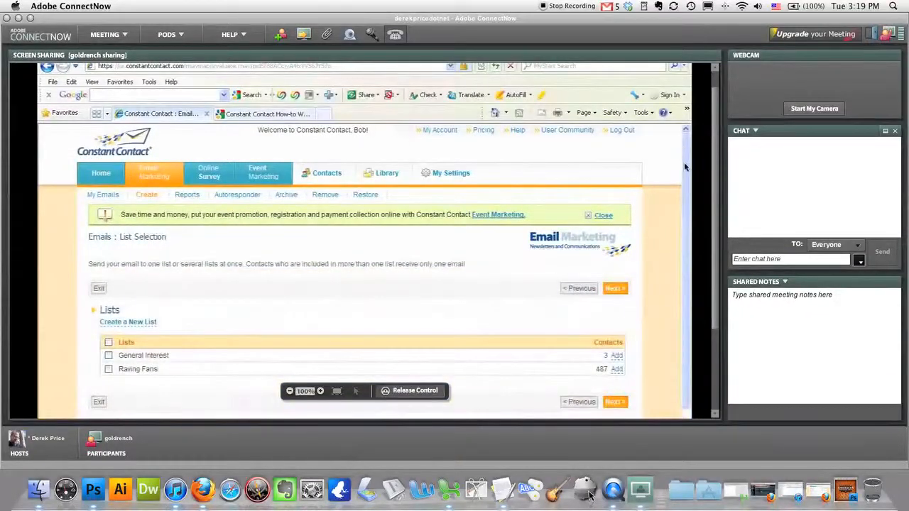
{"action": "scroll", "scroll_direction": "down", "scroll_amount": 3}
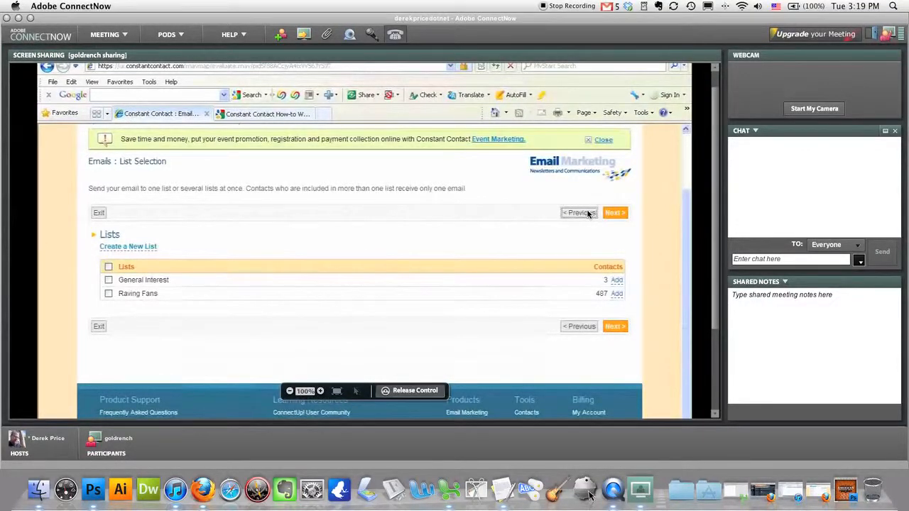
{"action": "left_click", "coordinate": [613, 213]}
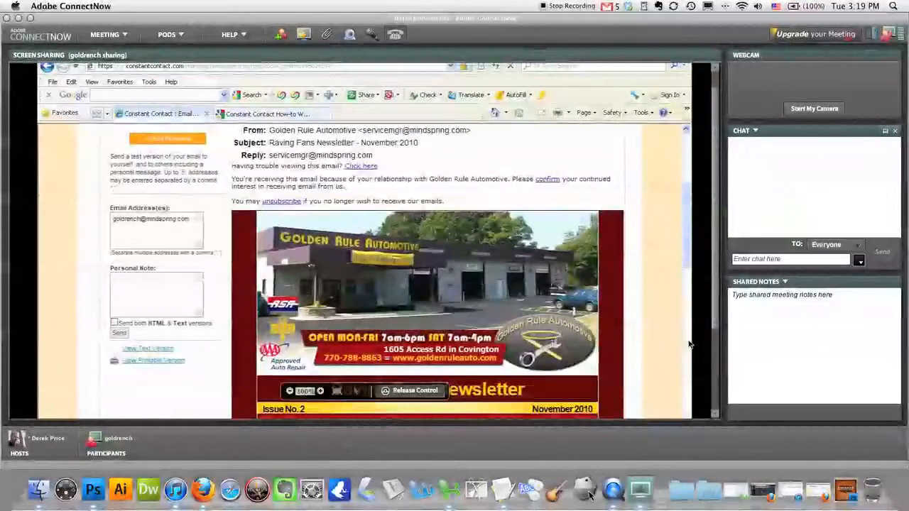
{"action": "scroll", "scroll_direction": "down", "scroll_amount": 3}
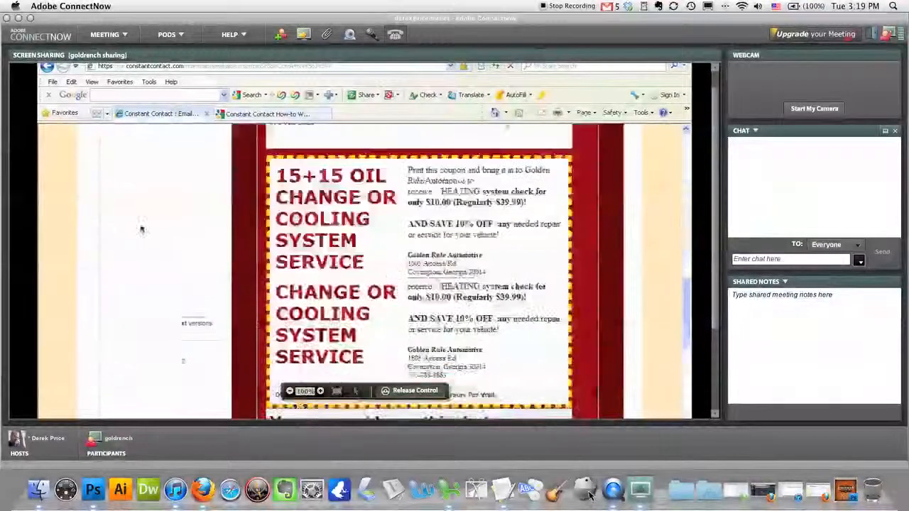
{"action": "scroll", "scroll_direction": "down", "scroll_amount": 3}
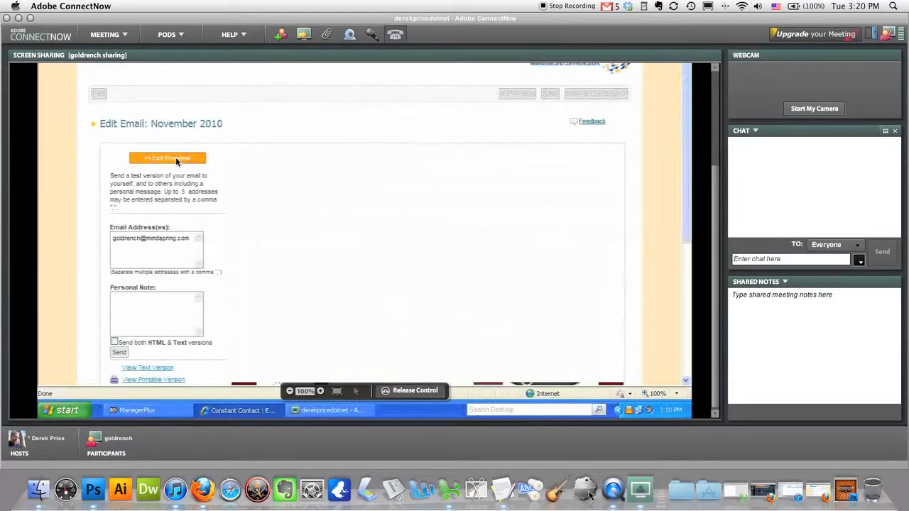
{"action": "left_click", "coordinate": [168, 158]}
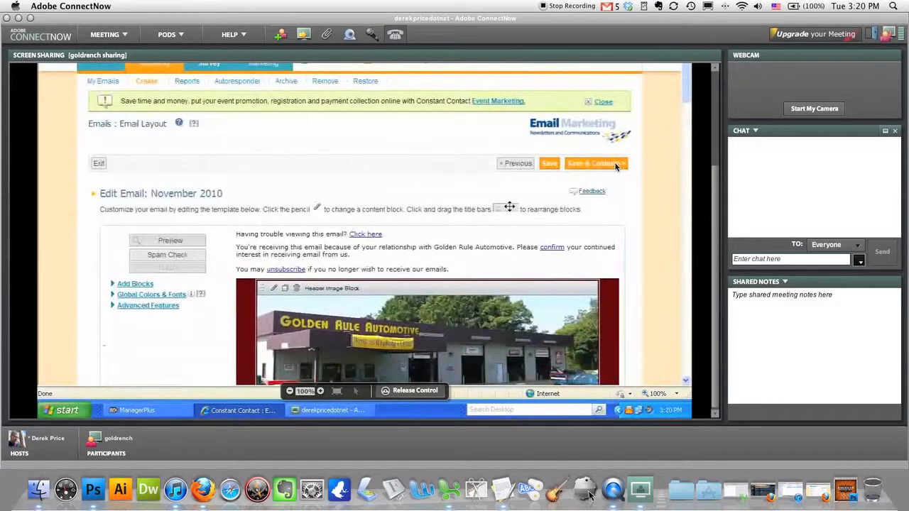
- Continue from Edit Email to the List Selection page showing General Interest and Raving Fans
{"action": "left_click", "coordinate": [595, 163]}
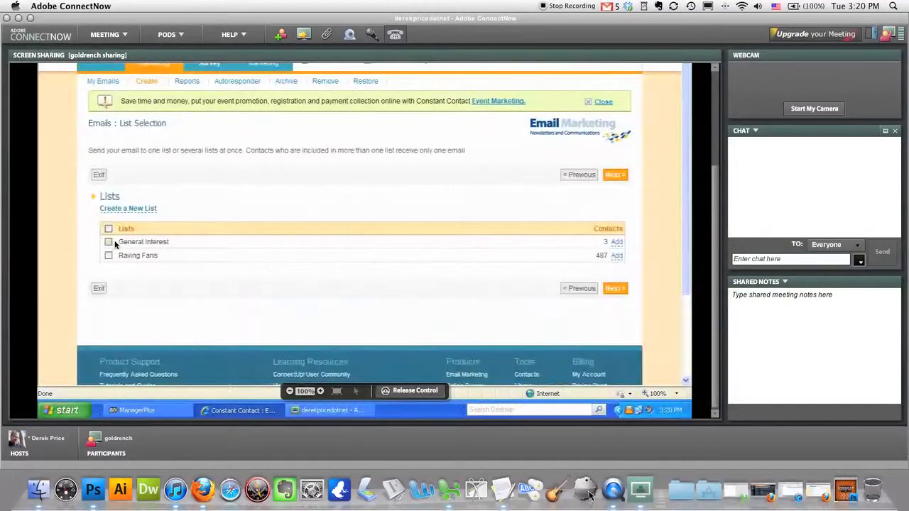
- Tick the General Interest list as recipients and advance to the delivery date step
{"action": "left_click", "coordinate": [107, 241]}
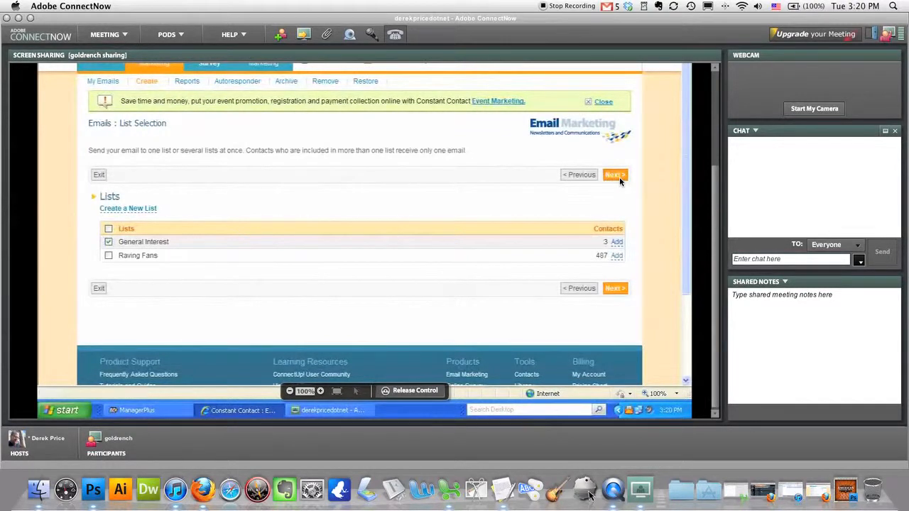
{"action": "left_click", "coordinate": [614, 175]}
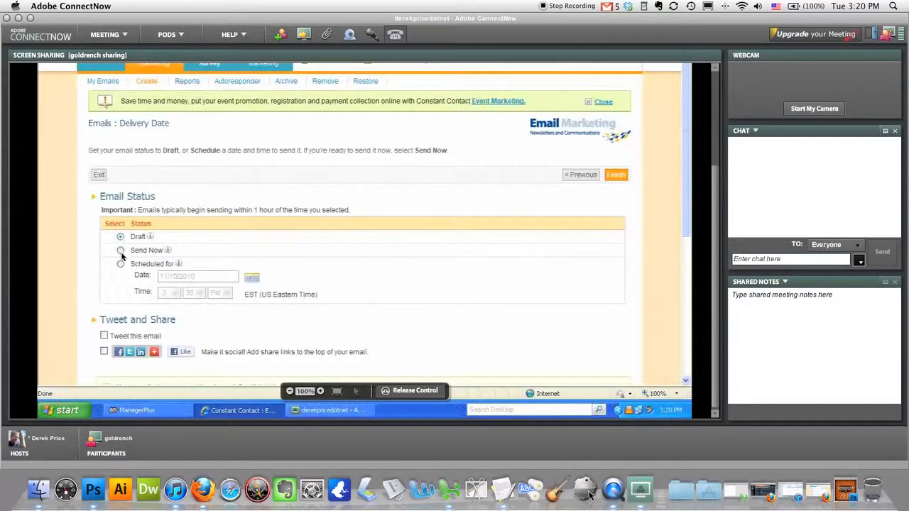
- Choose Scheduled sending and keep the calendar date 11/10/2010 at 3:30 PM EST
{"action": "left_click", "coordinate": [119, 263]}
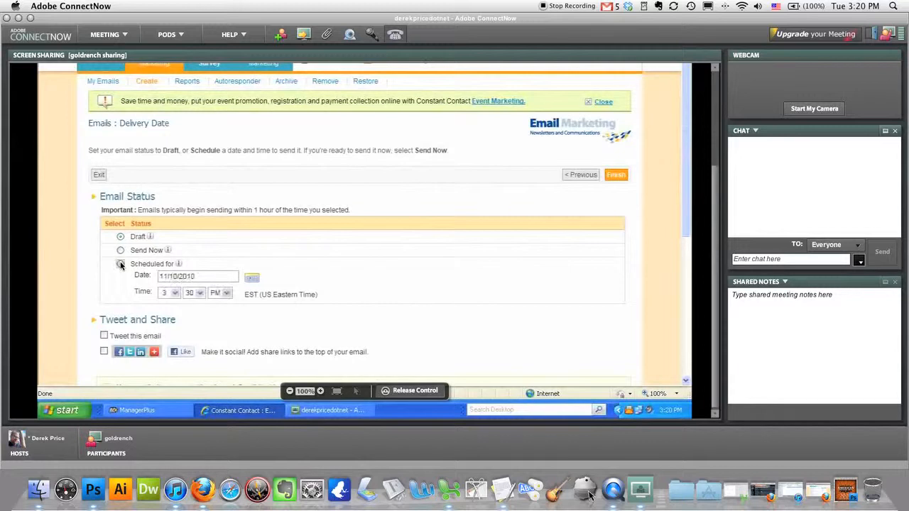
{"action": "left_click", "coordinate": [121, 263]}
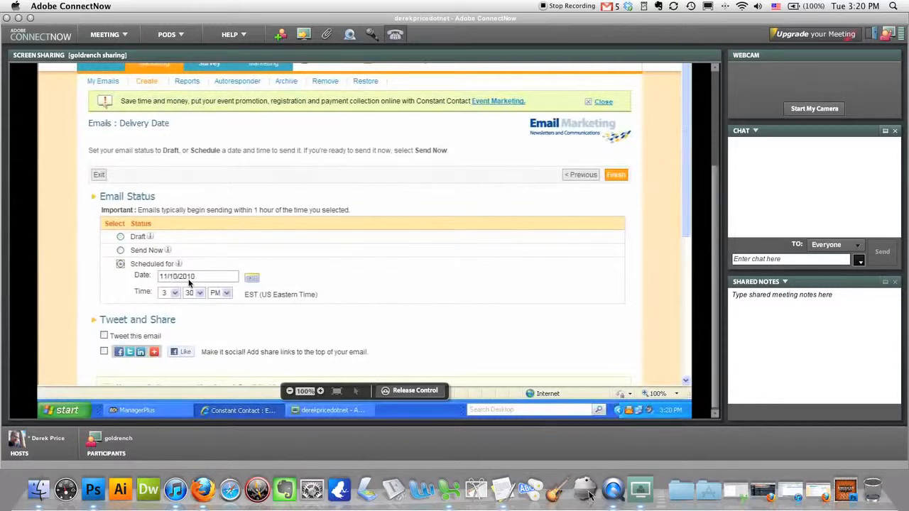
{"action": "mouse_move", "coordinate": [320, 318]}
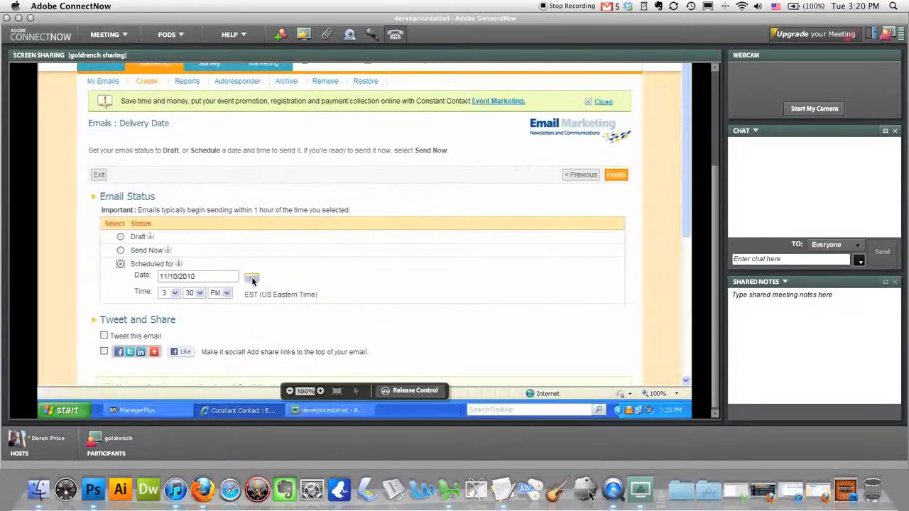
{"action": "left_click", "coordinate": [251, 276]}
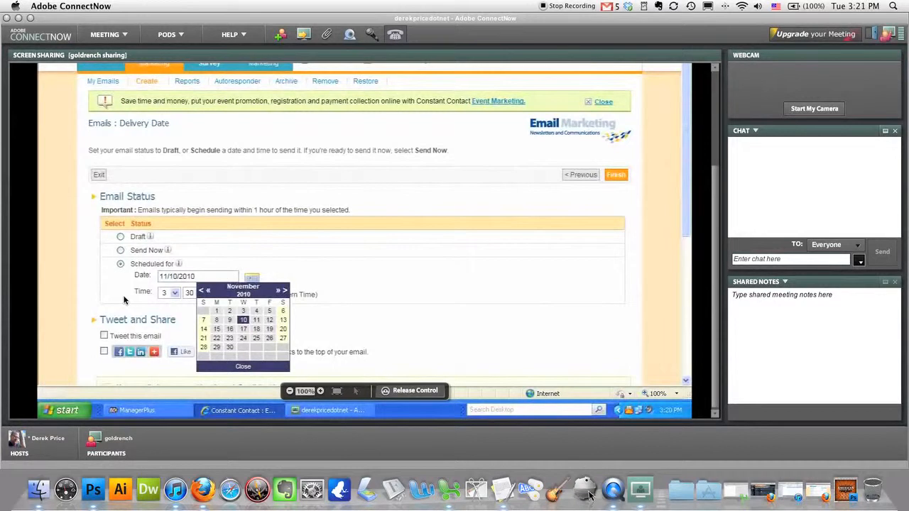
{"action": "mouse_move", "coordinate": [192, 304]}
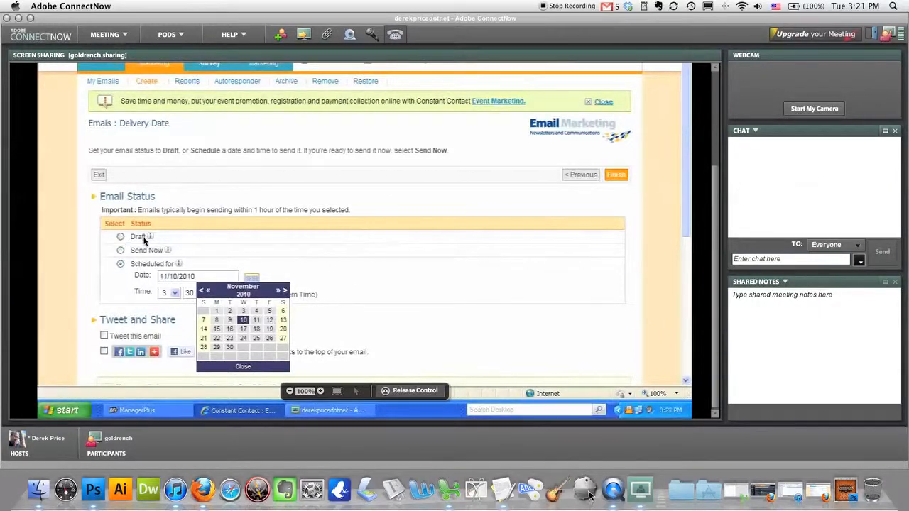
{"action": "mouse_move", "coordinate": [383, 273]}
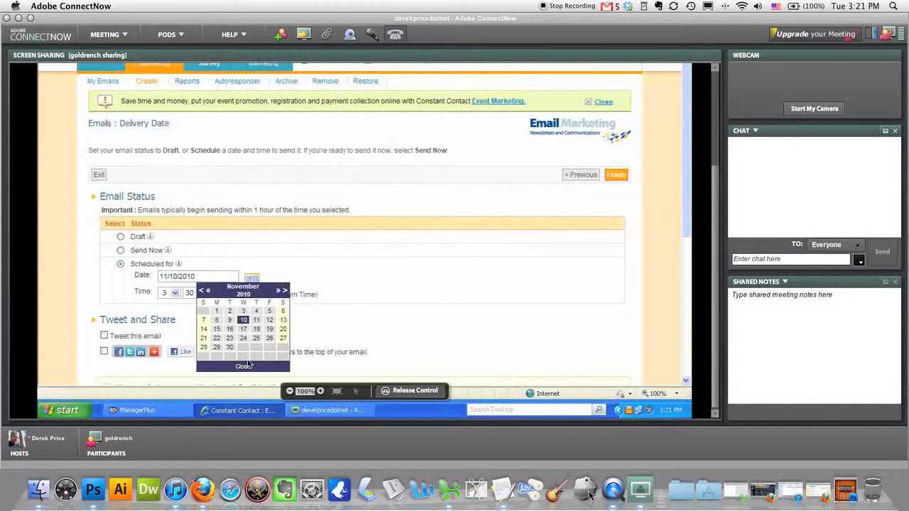
{"action": "mouse_move", "coordinate": [244, 366]}
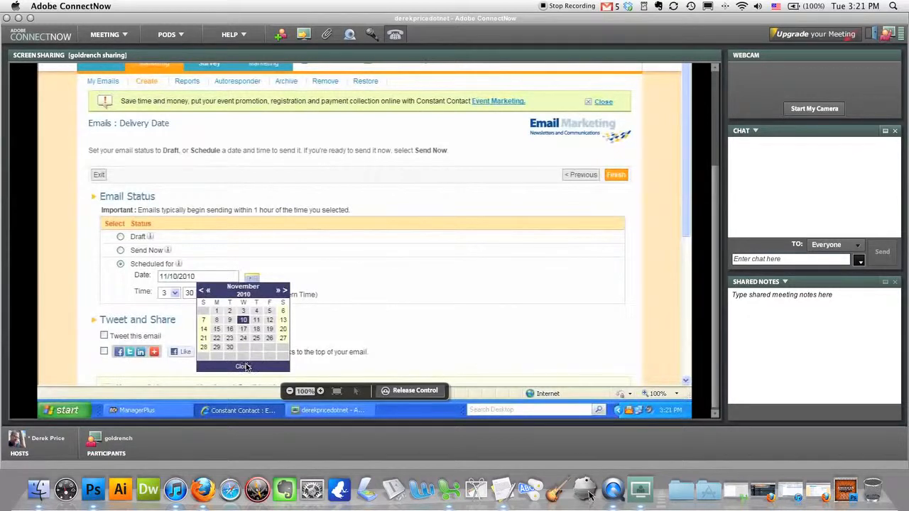
{"action": "left_click", "coordinate": [243, 366]}
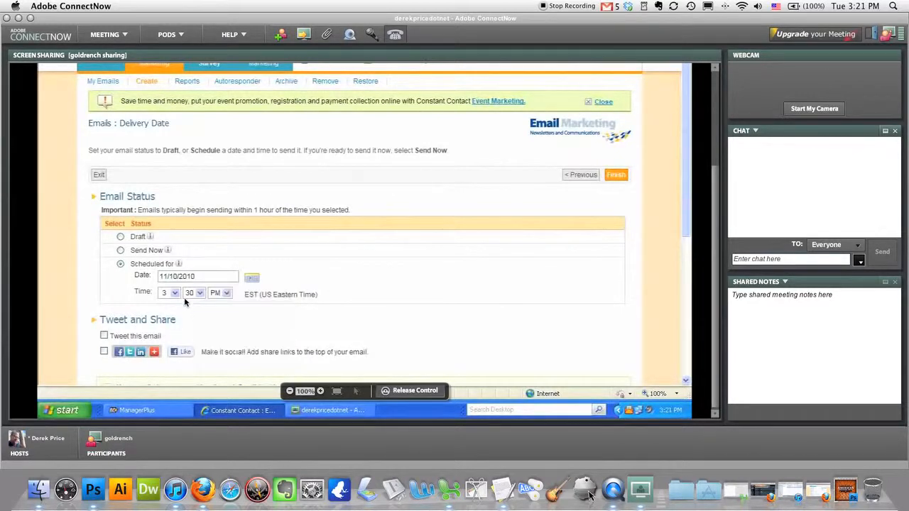
{"action": "mouse_move", "coordinate": [176, 316]}
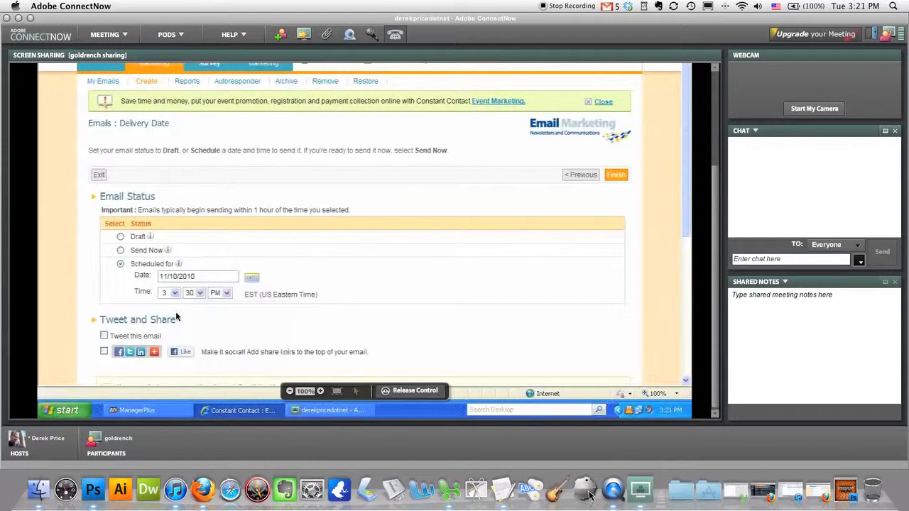
- Change the send hour to 4 (4:30 PM) and enable social share links
{"action": "left_click", "coordinate": [173, 293]}
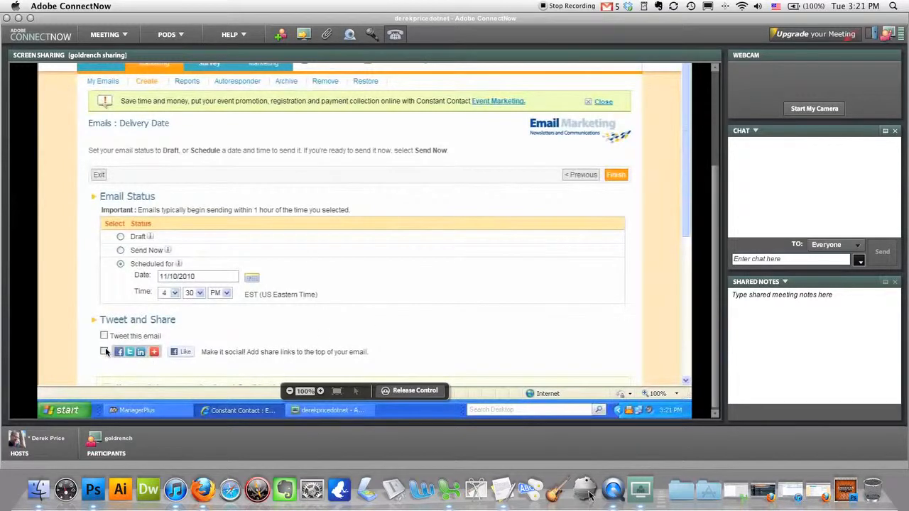
{"action": "mouse_move", "coordinate": [374, 314]}
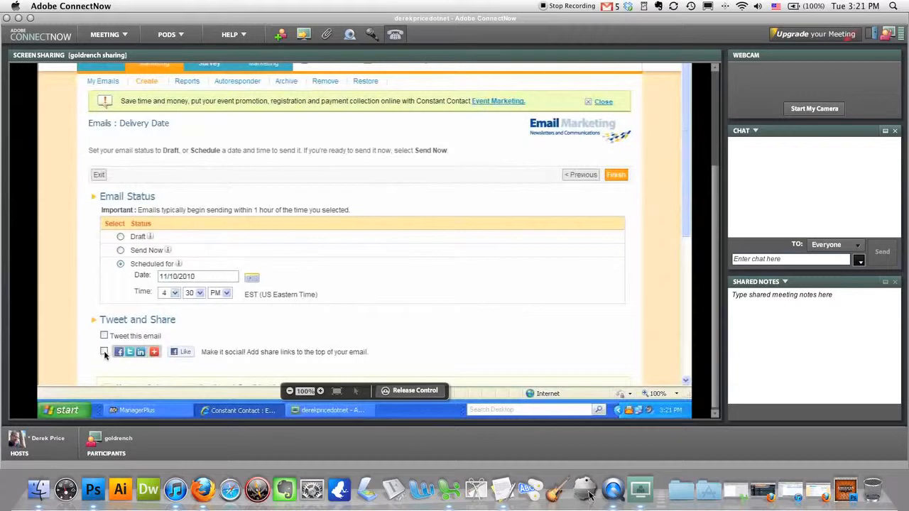
{"action": "left_click", "coordinate": [104, 352]}
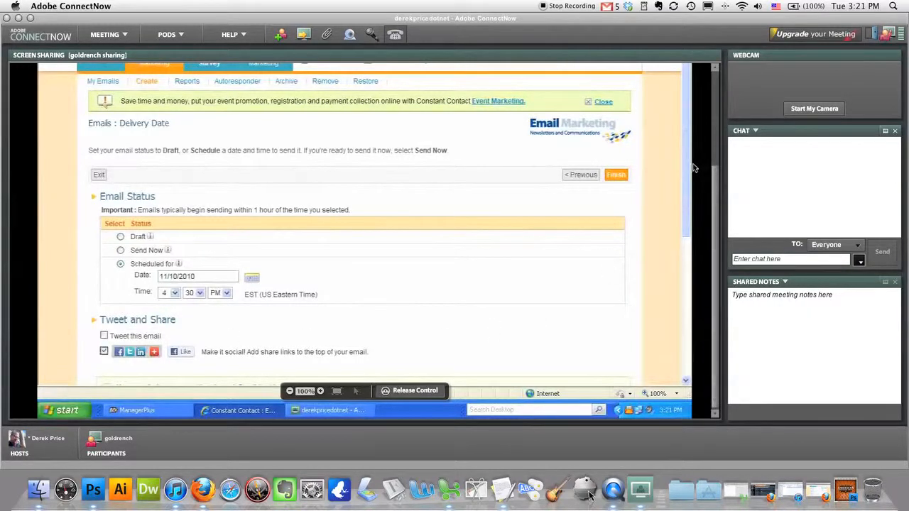
{"action": "mouse_move", "coordinate": [681, 162]}
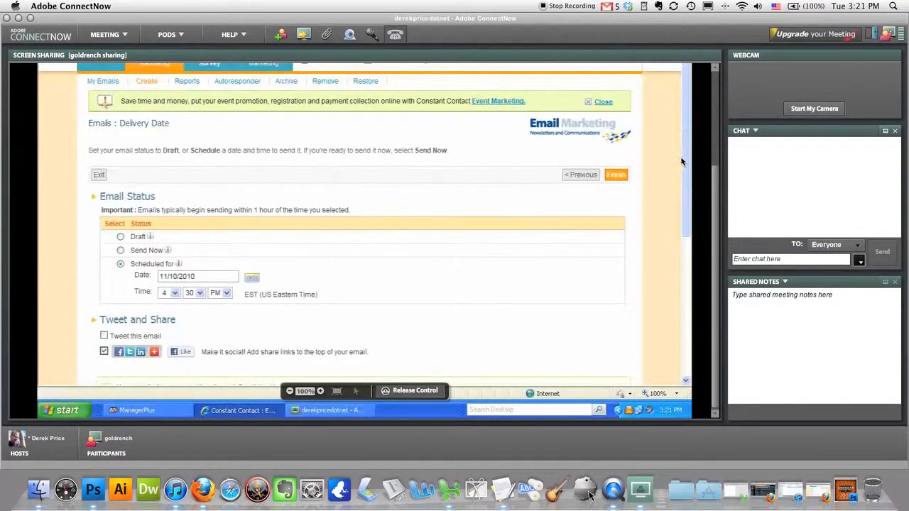
{"action": "mouse_move", "coordinate": [674, 370]}
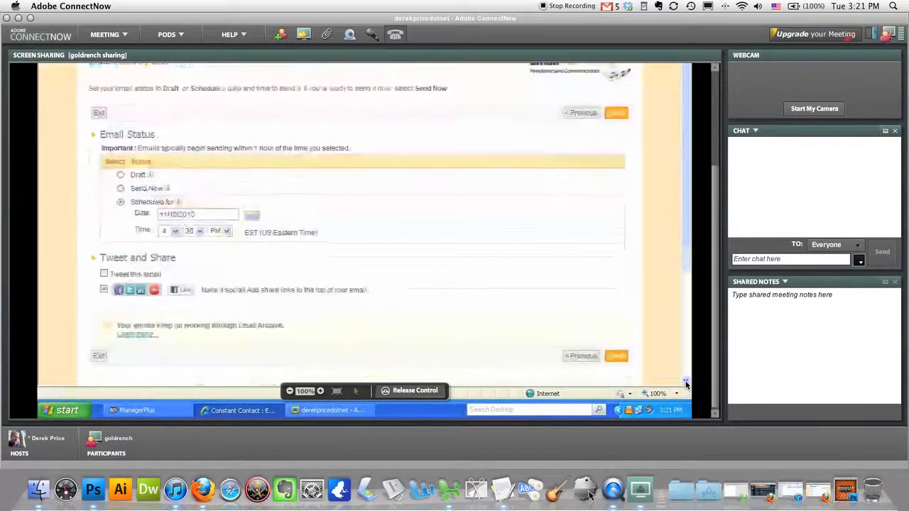
- Scroll to the end of the delivery date page past the social share settings
{"action": "scroll", "scroll_direction": "down", "scroll_amount": 3}
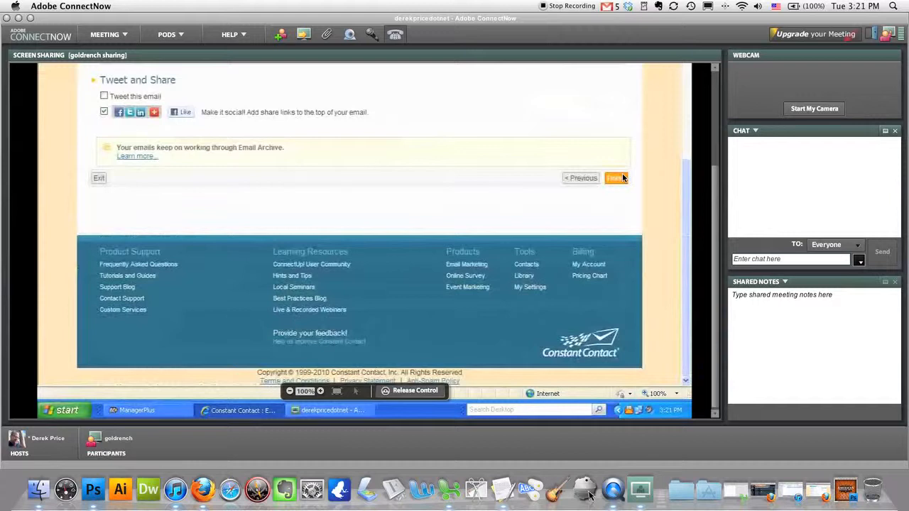
{"action": "mouse_move", "coordinate": [692, 96]}
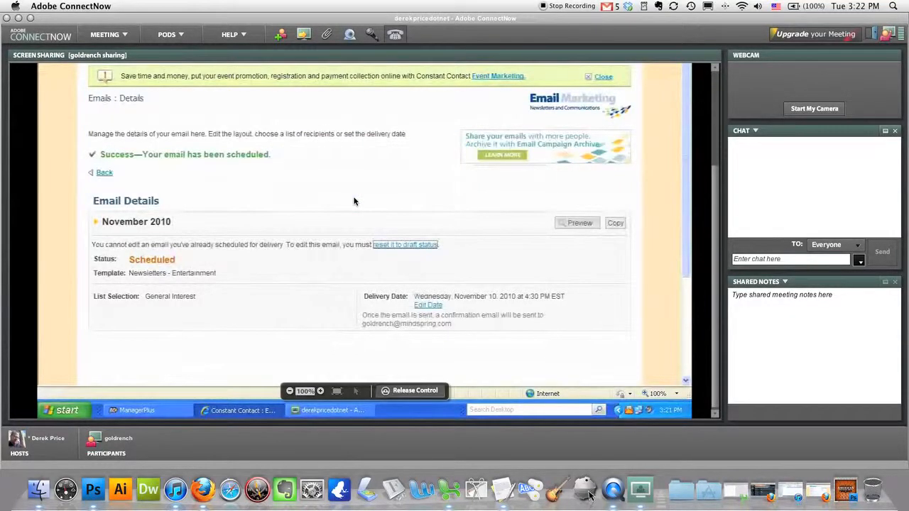
- Reset the scheduled November 2010 email back to Draft status
{"action": "left_click", "coordinate": [404, 244]}
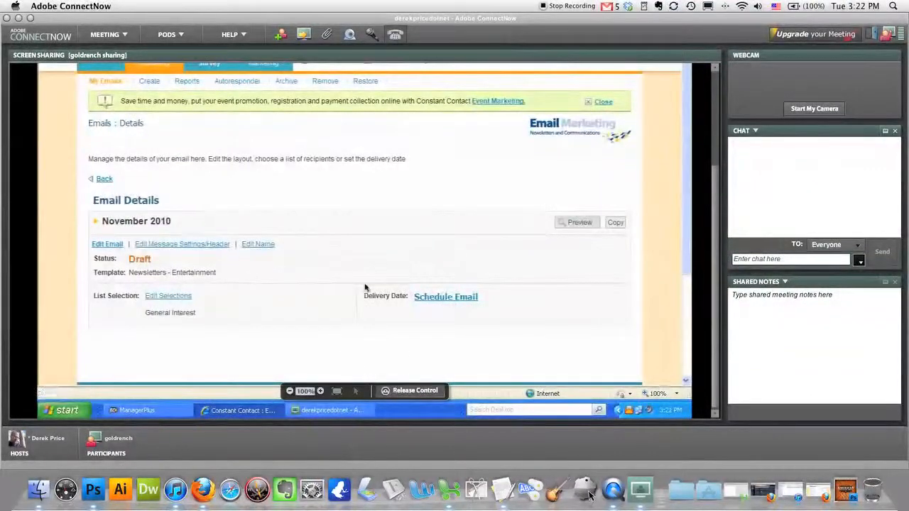
{"action": "mouse_move", "coordinate": [284, 187]}
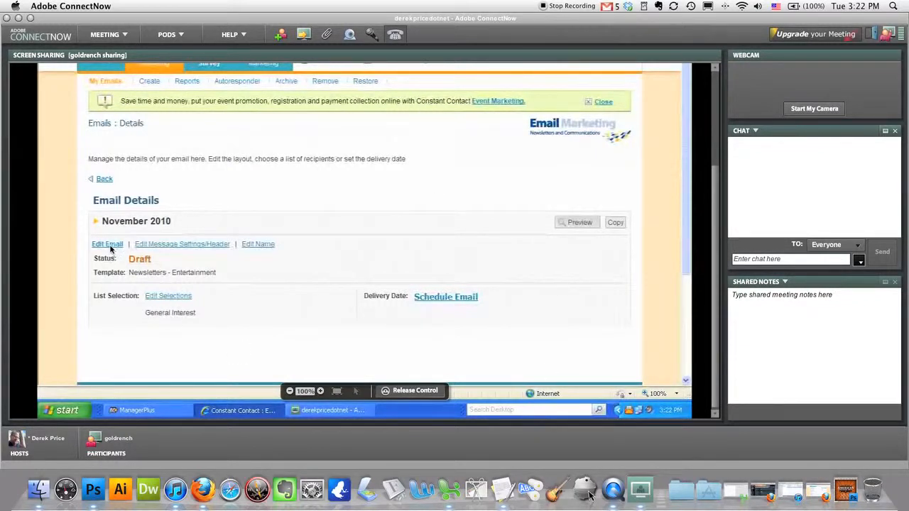
{"action": "mouse_move", "coordinate": [108, 245]}
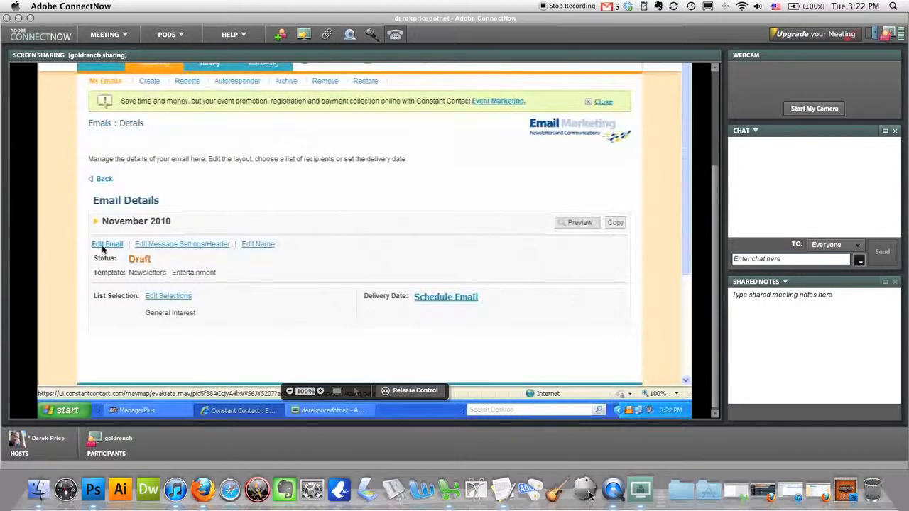
{"action": "mouse_move", "coordinate": [184, 250]}
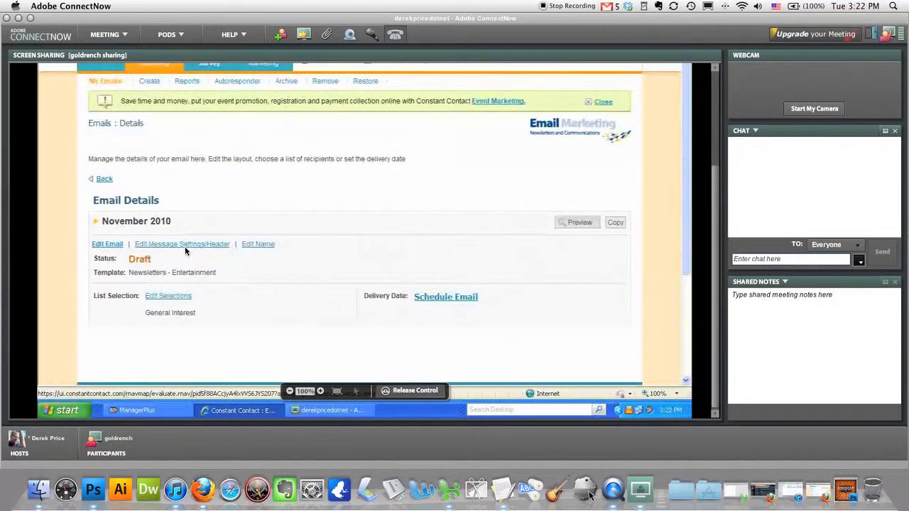
{"action": "mouse_move", "coordinate": [192, 247]}
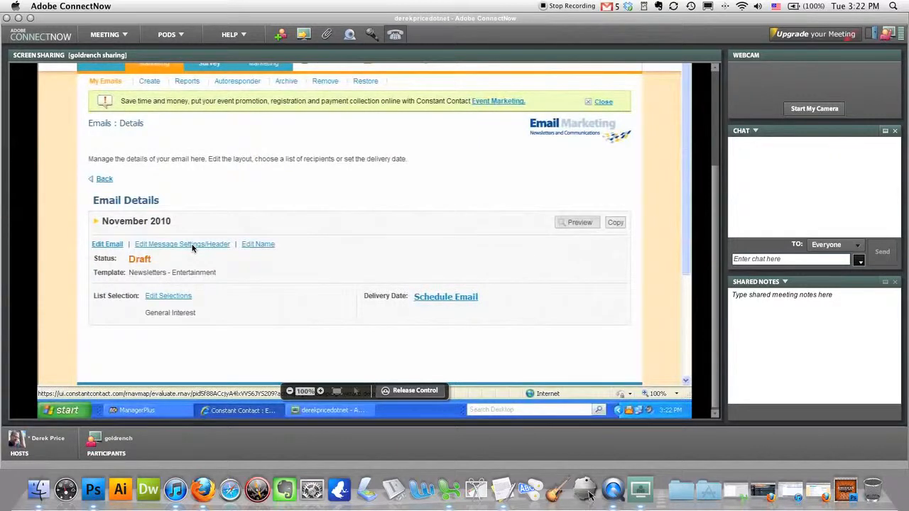
{"action": "mouse_move", "coordinate": [168, 300]}
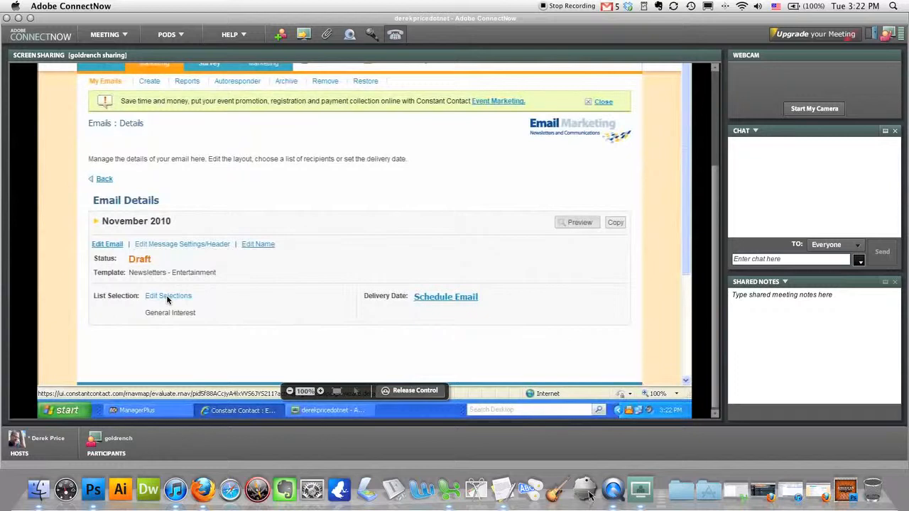
{"action": "mouse_move", "coordinate": [140, 213]}
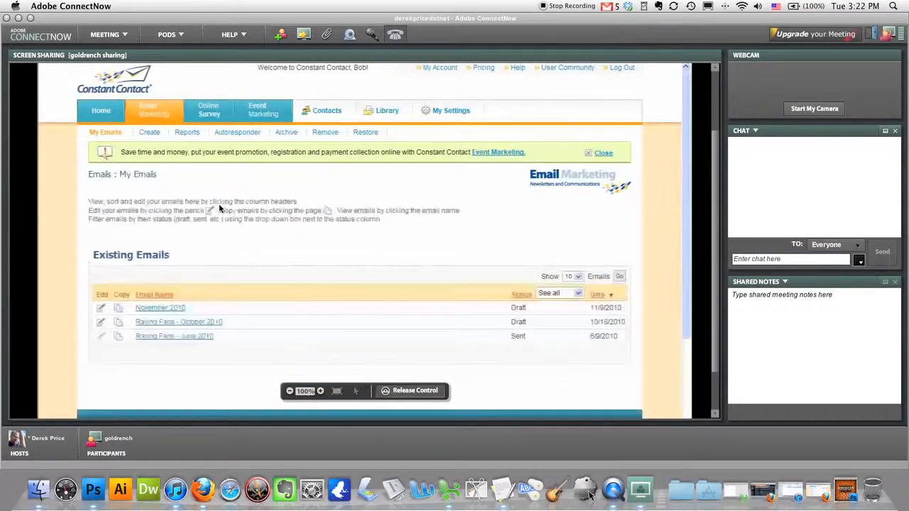
{"action": "mouse_move", "coordinate": [170, 307]}
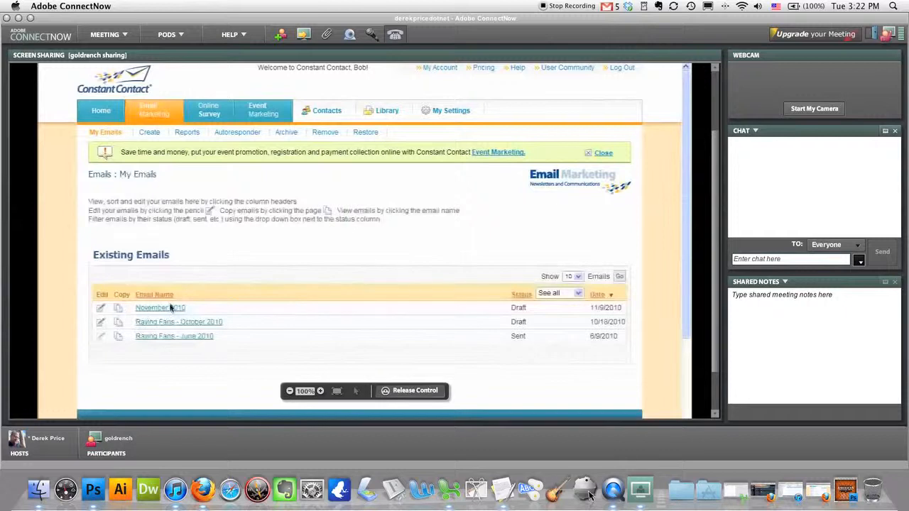